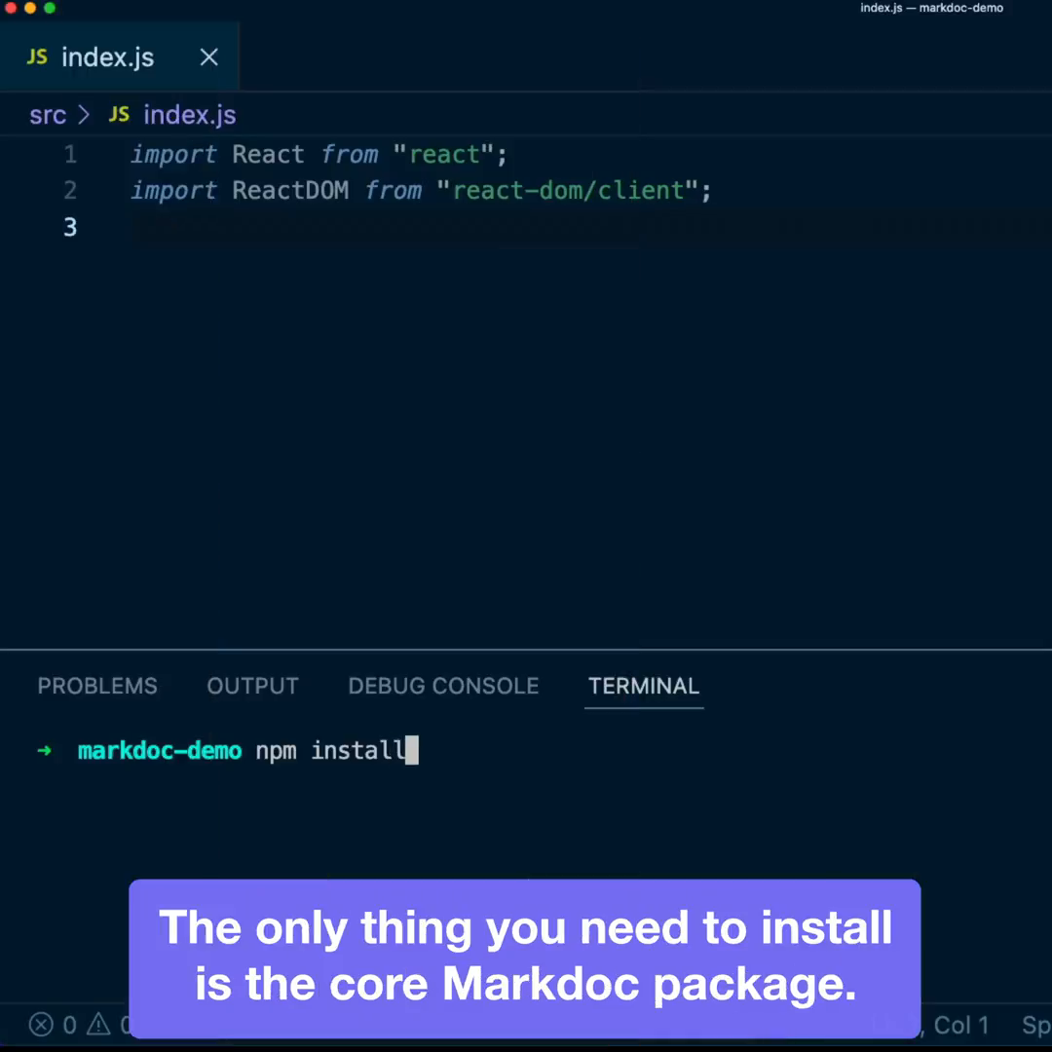
pyautogui.write('@markdoc/markdoc --')
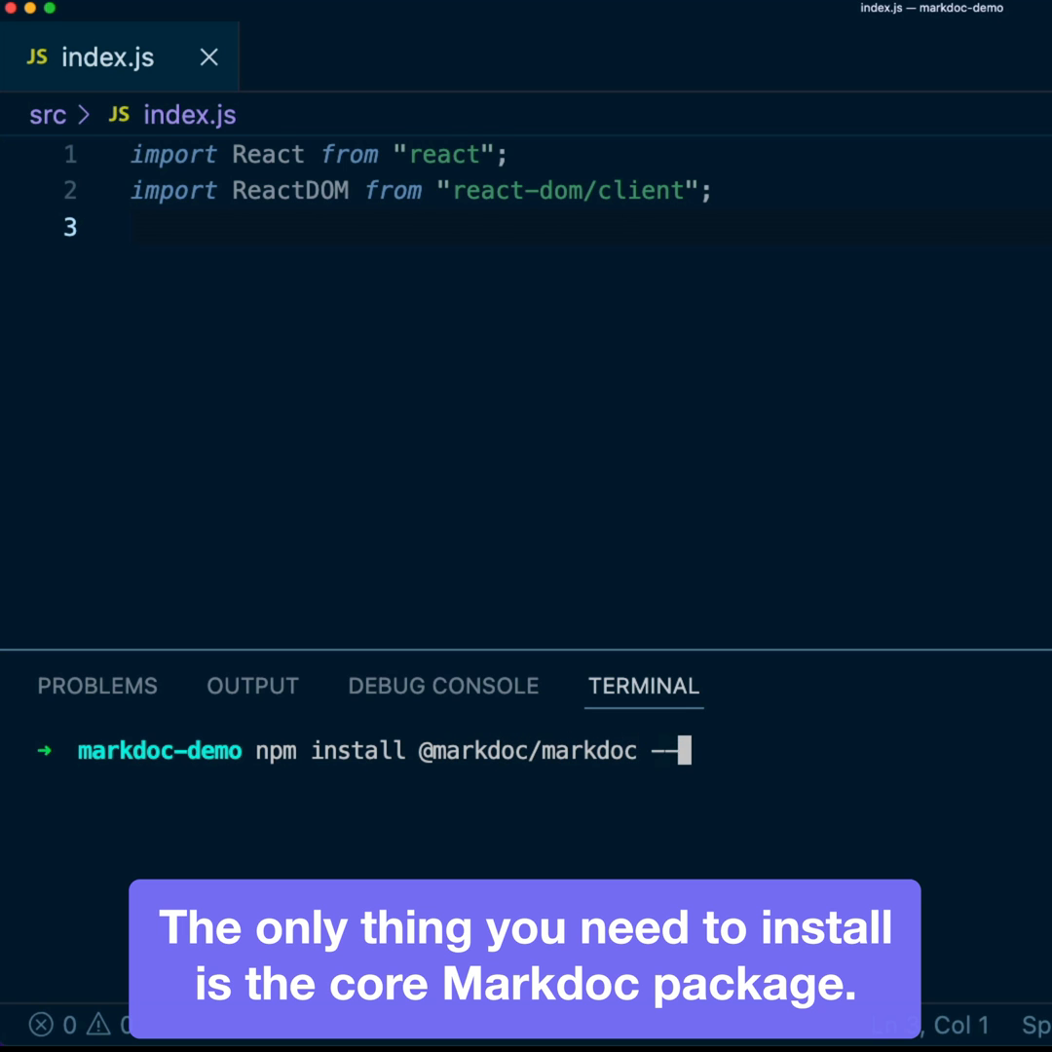
pyautogui.write('import Markdoc from "')
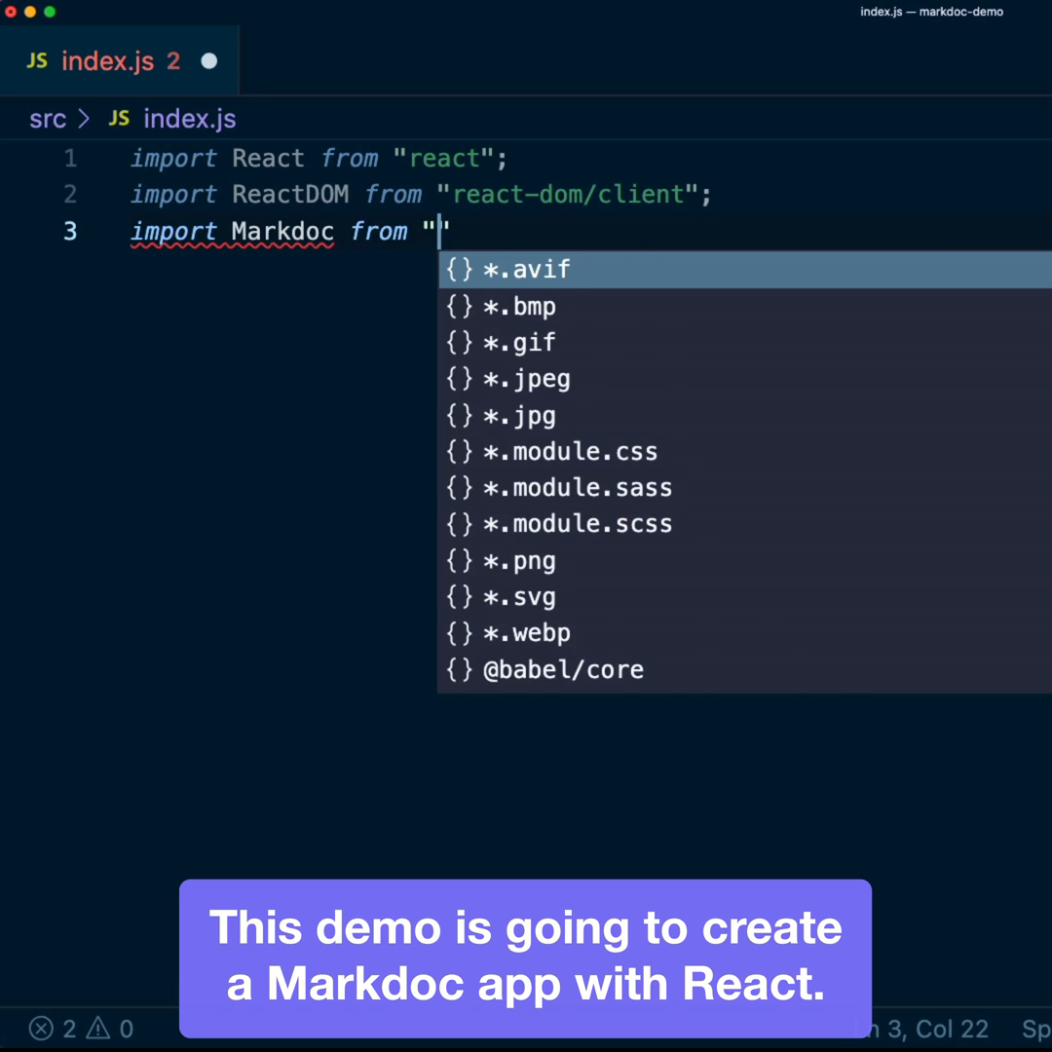
pyautogui.write('@markdoc/markdoc')
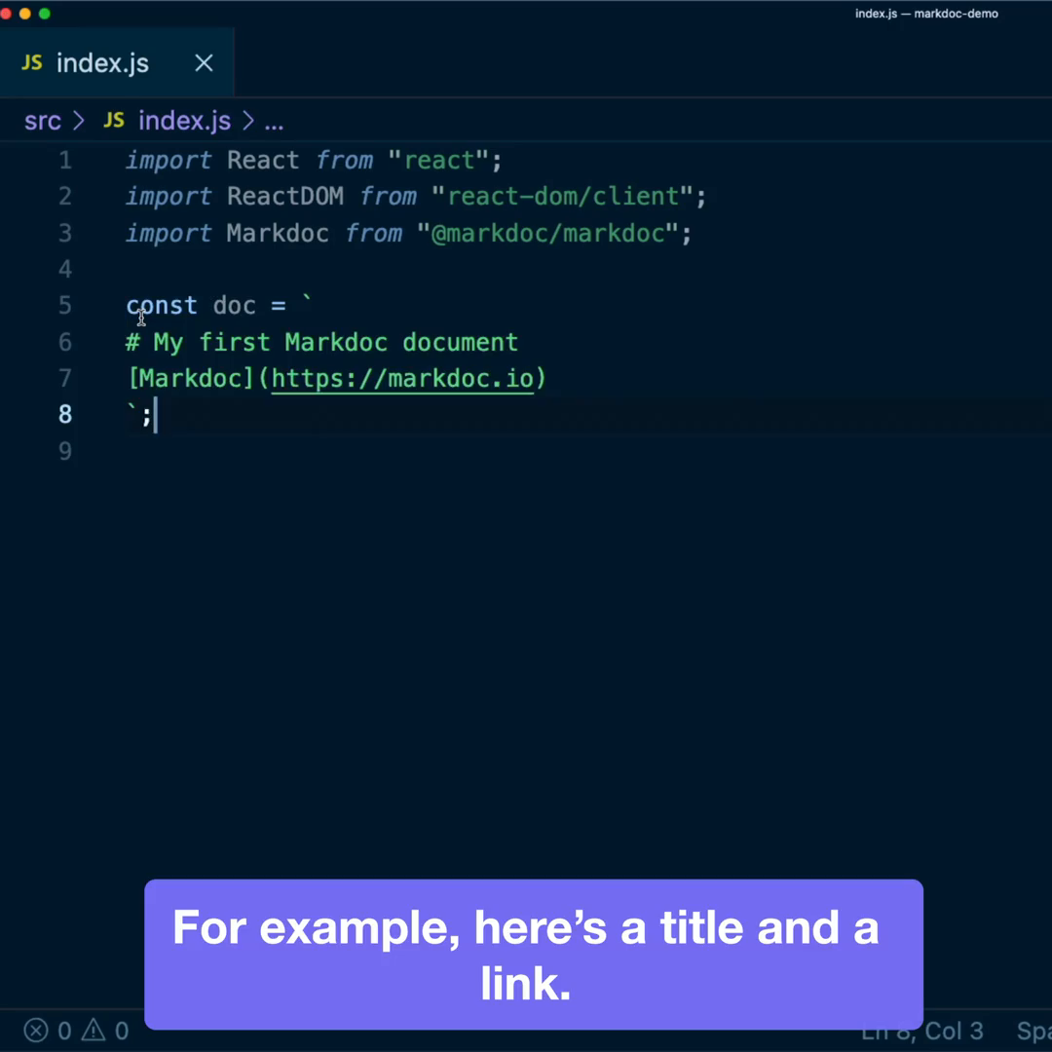
pyautogui.write('const ast = Markdoc.parse(doc);')
pyautogui.write('const chil')
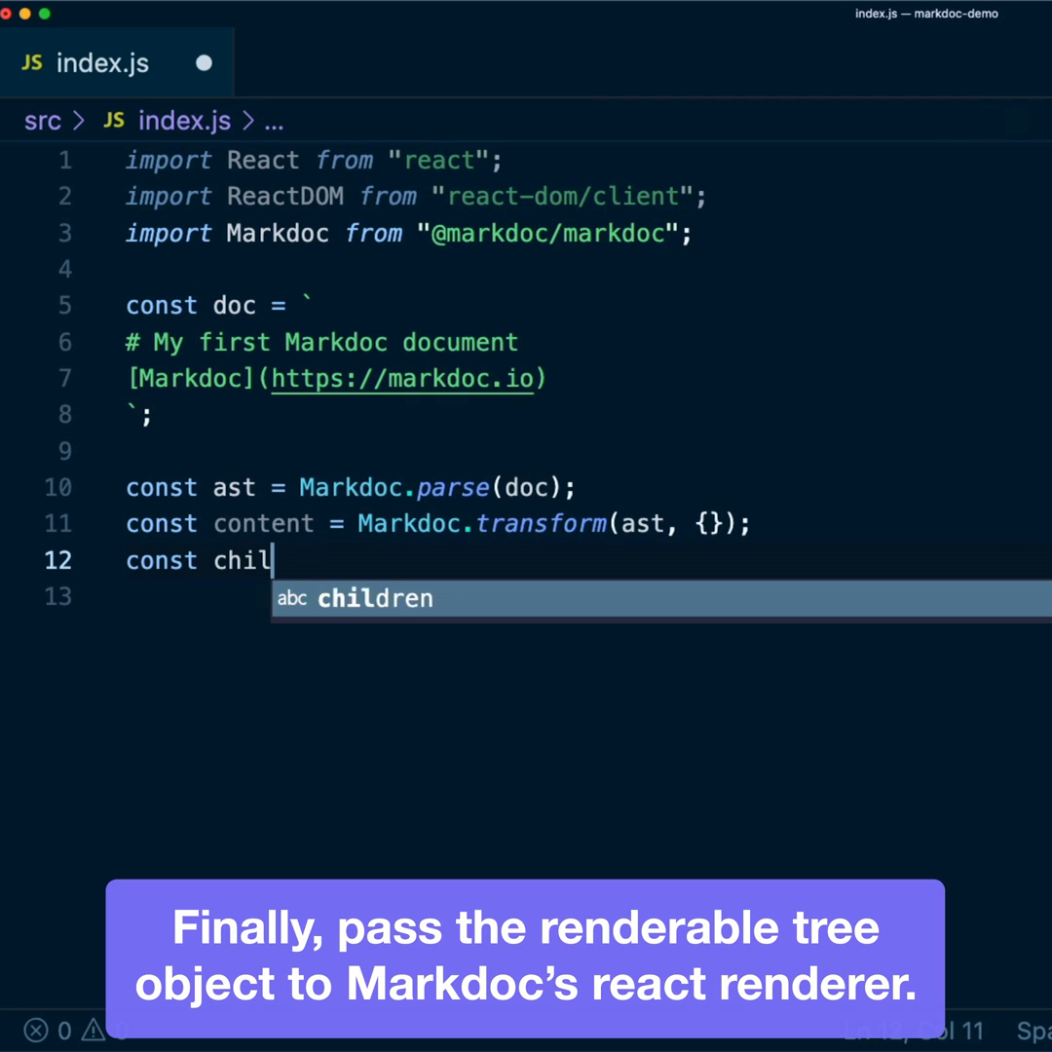
pyautogui.write('dren = Markdoc.renderers.react(content, React);')
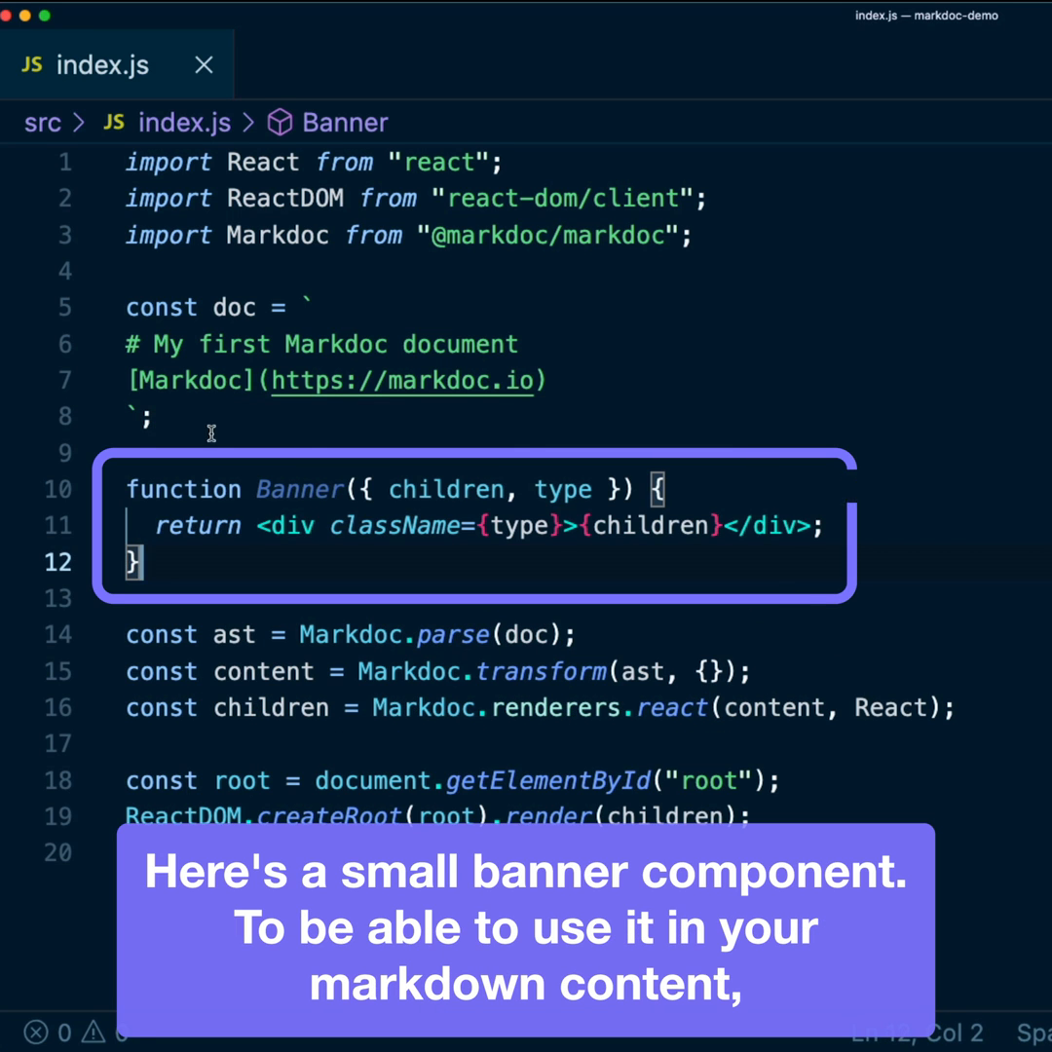
pyautogui.write('const banner = {')
pyautogui.write('tags: {')
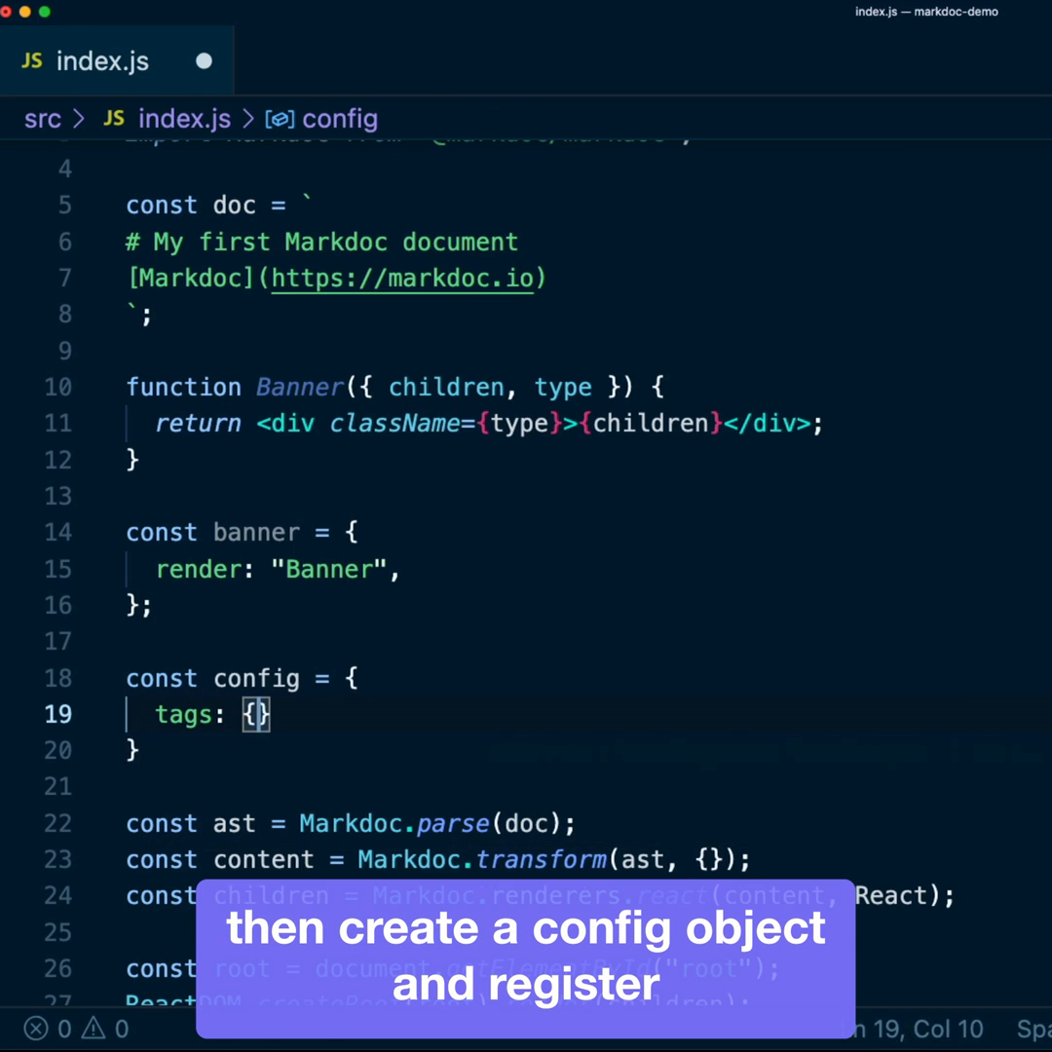
pyautogui.write('banner,')
pyautogui.click(438, 859)
pyautogui.write('config')
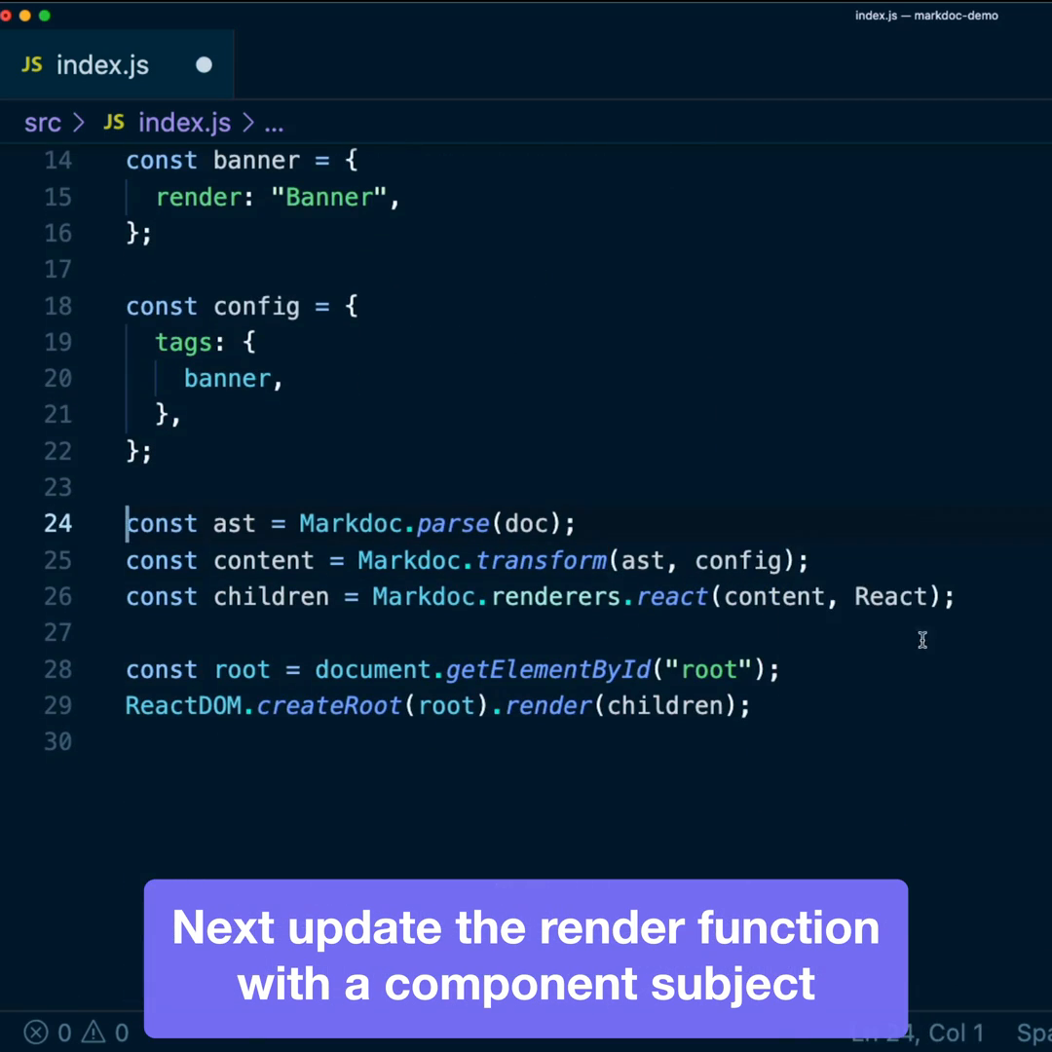
pyautogui.write('components: {Ba')
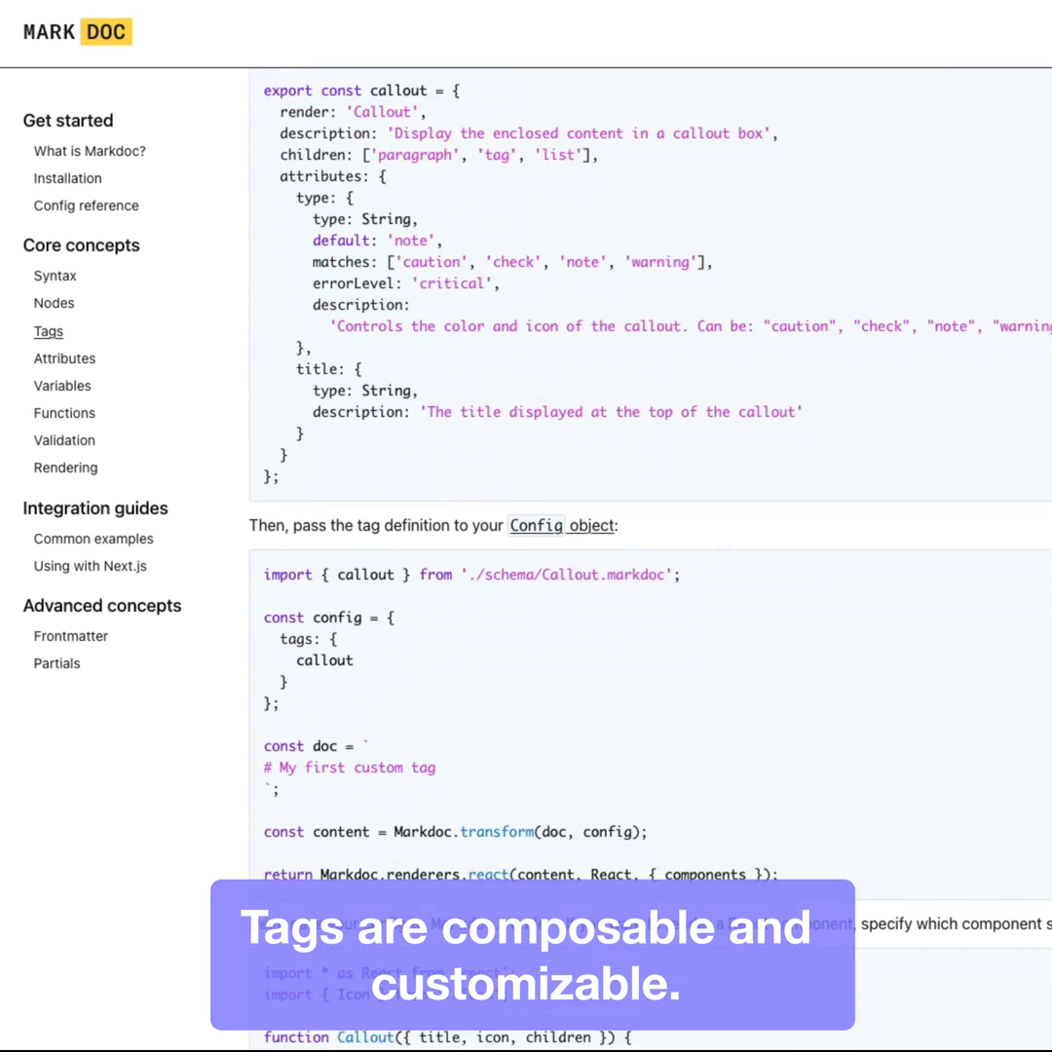
pyautogui.scroll(-3)
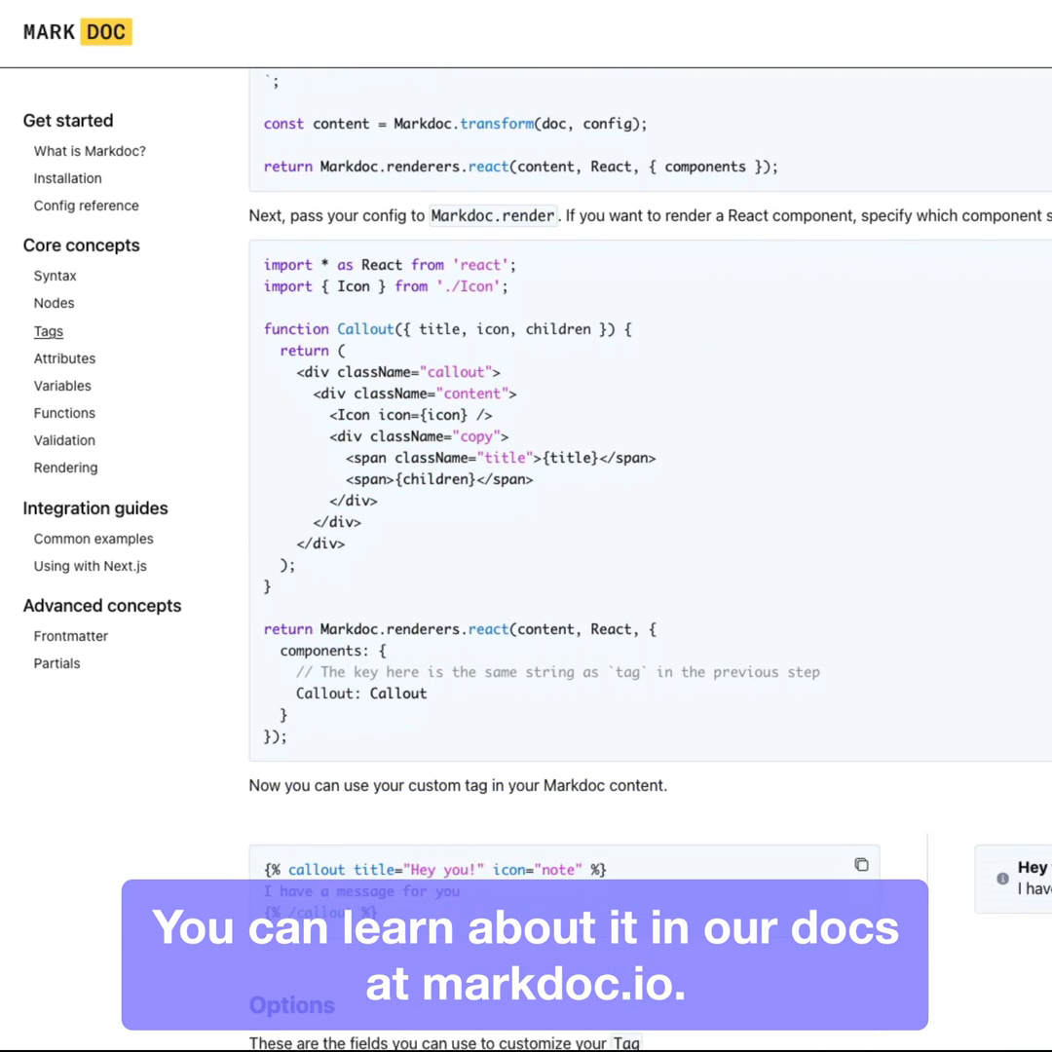